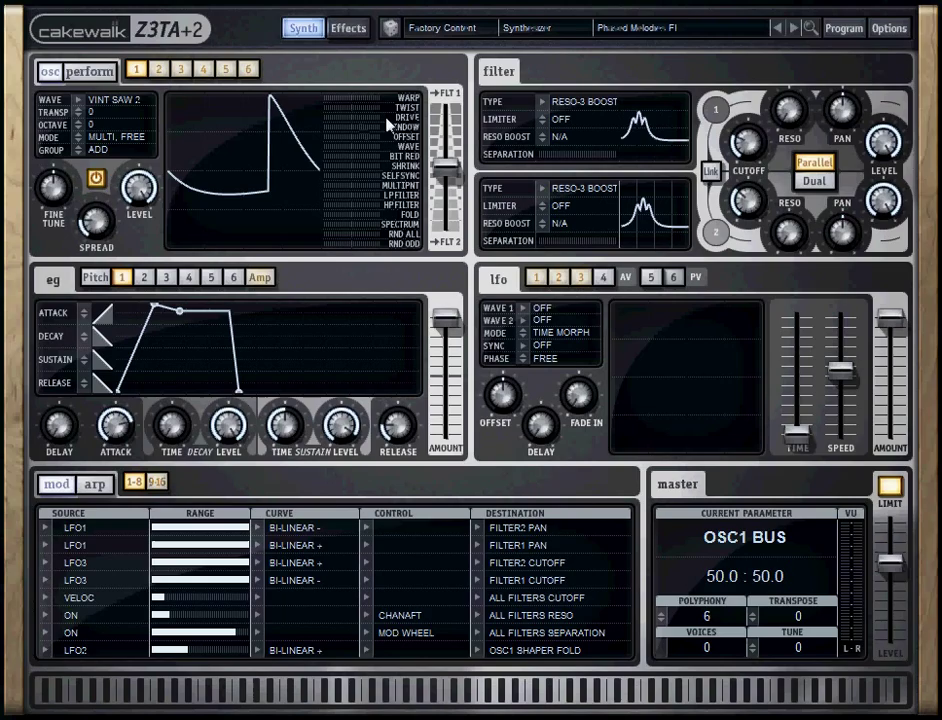
View the second and third oscillator pages, then nudge oscillator 1's fine tuning
left_click(158, 69)
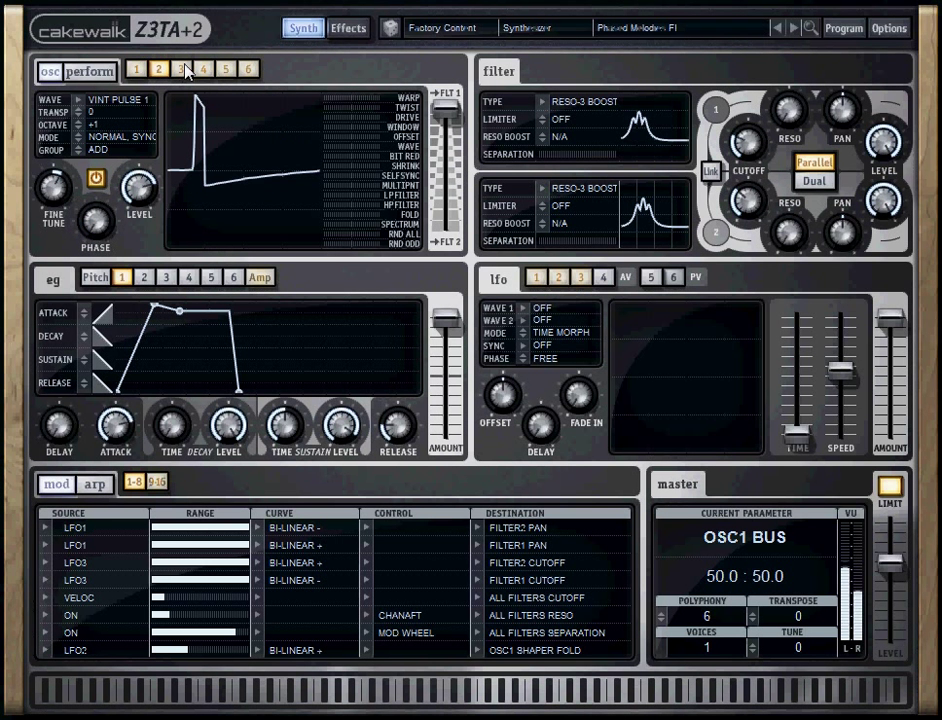
left_click(247, 69)
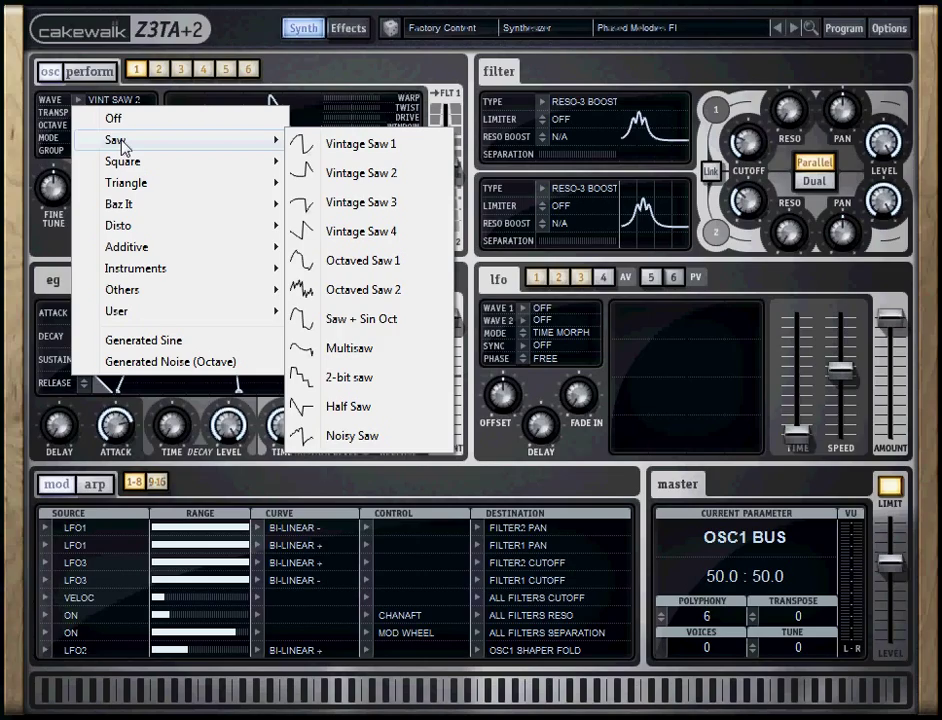
mouse_move(126, 182)
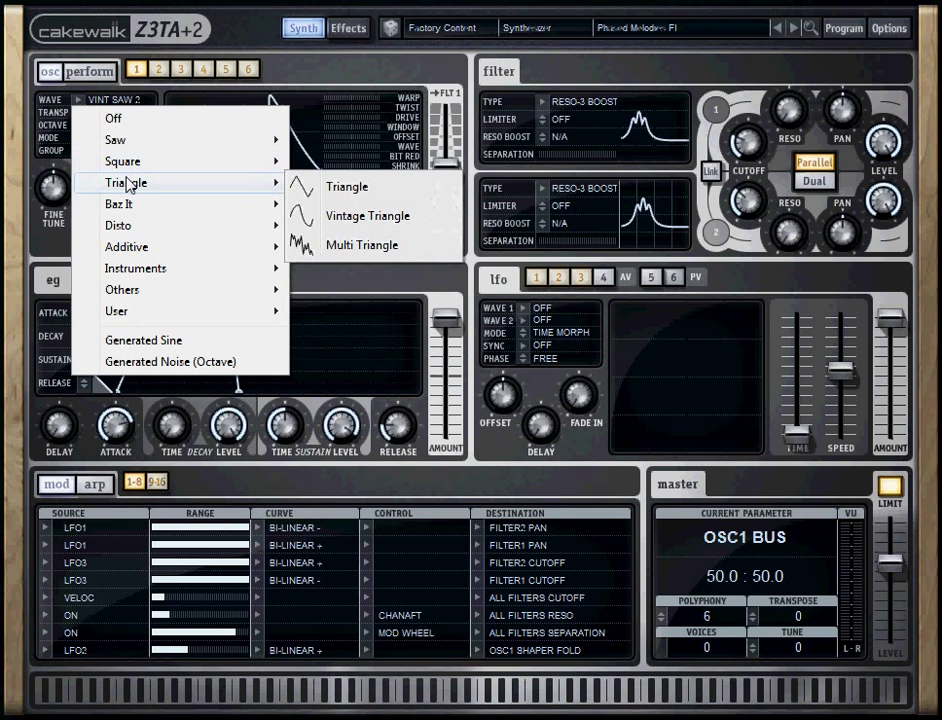
mouse_move(160, 340)
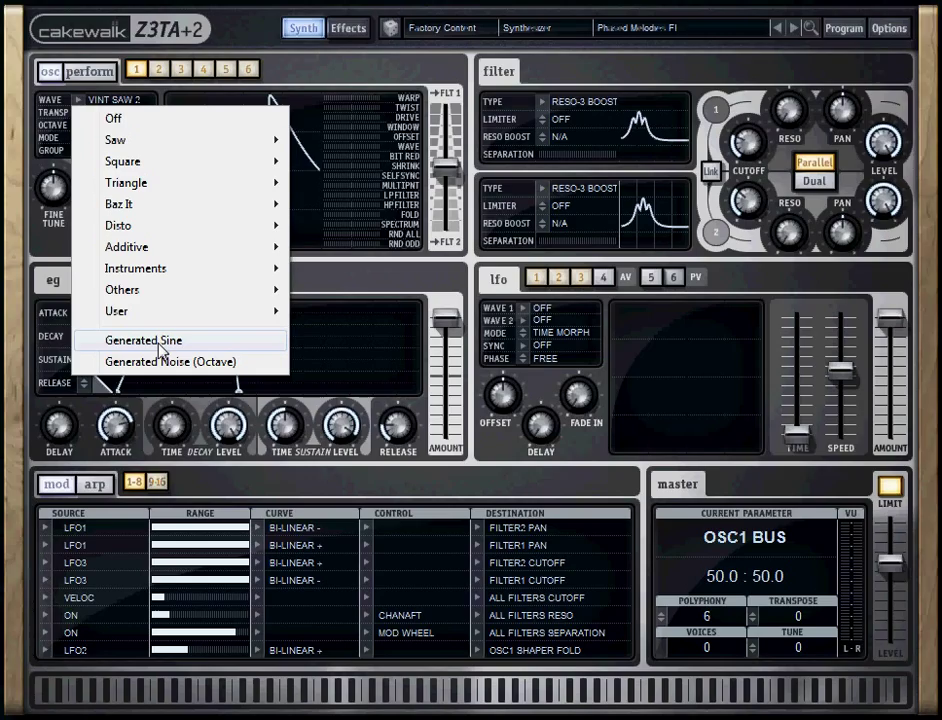
mouse_move(118, 225)
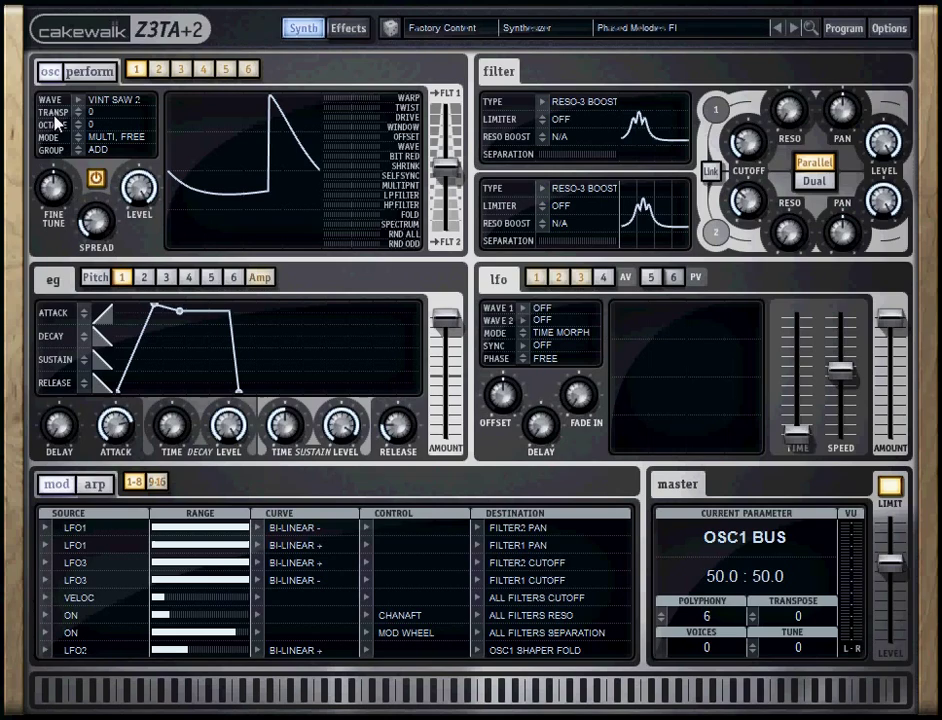
mouse_move(58, 140)
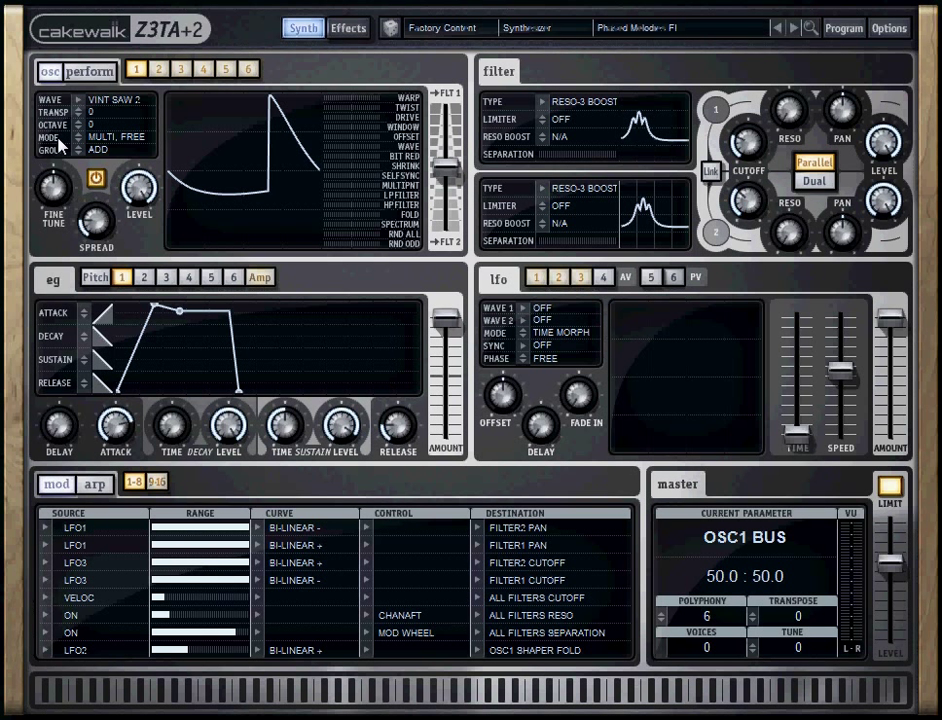
mouse_move(130, 145)
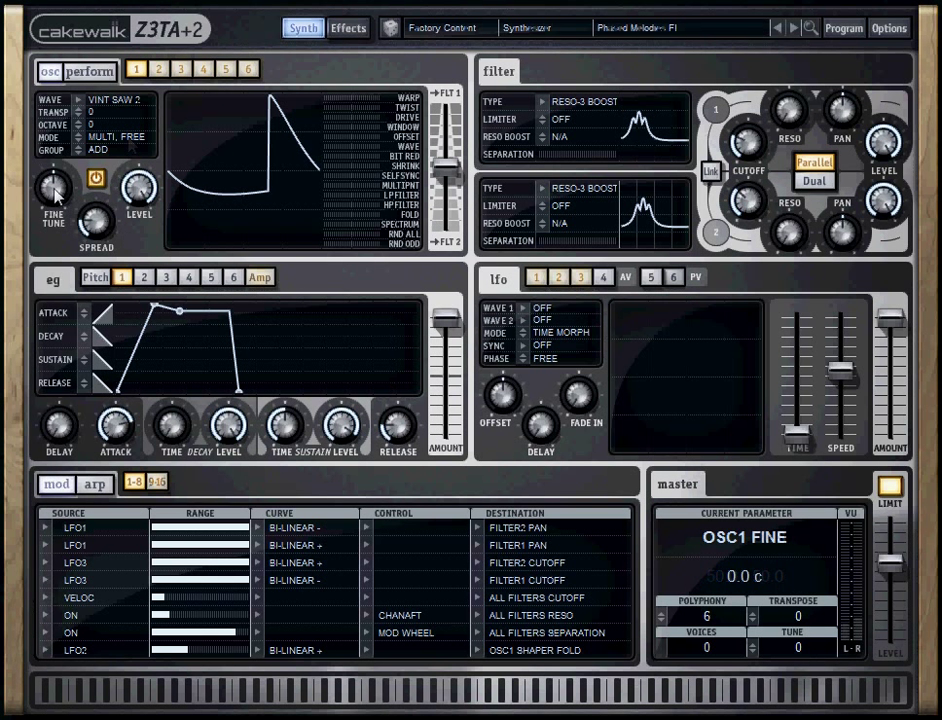
left_click_drag(97, 225, 97, 215)
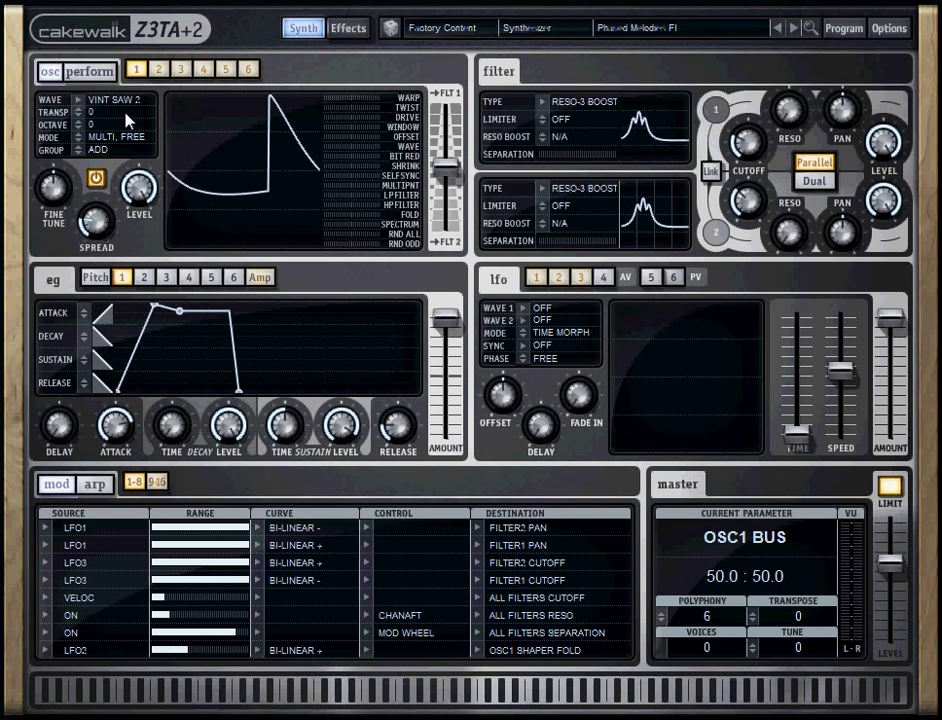
mouse_move(146, 113)
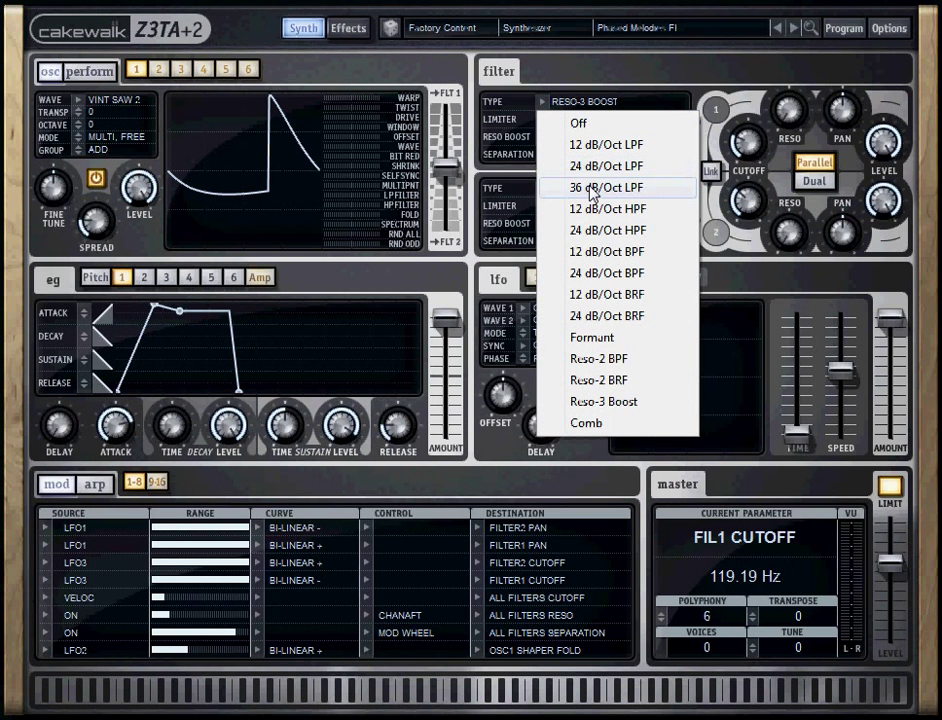
mouse_move(630, 166)
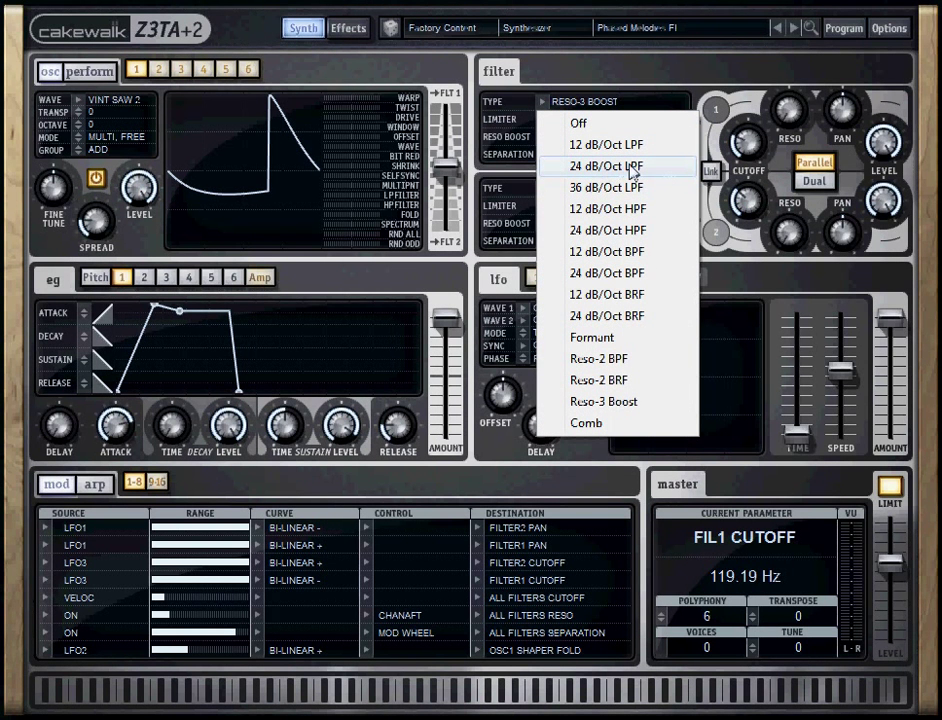
mouse_move(660, 188)
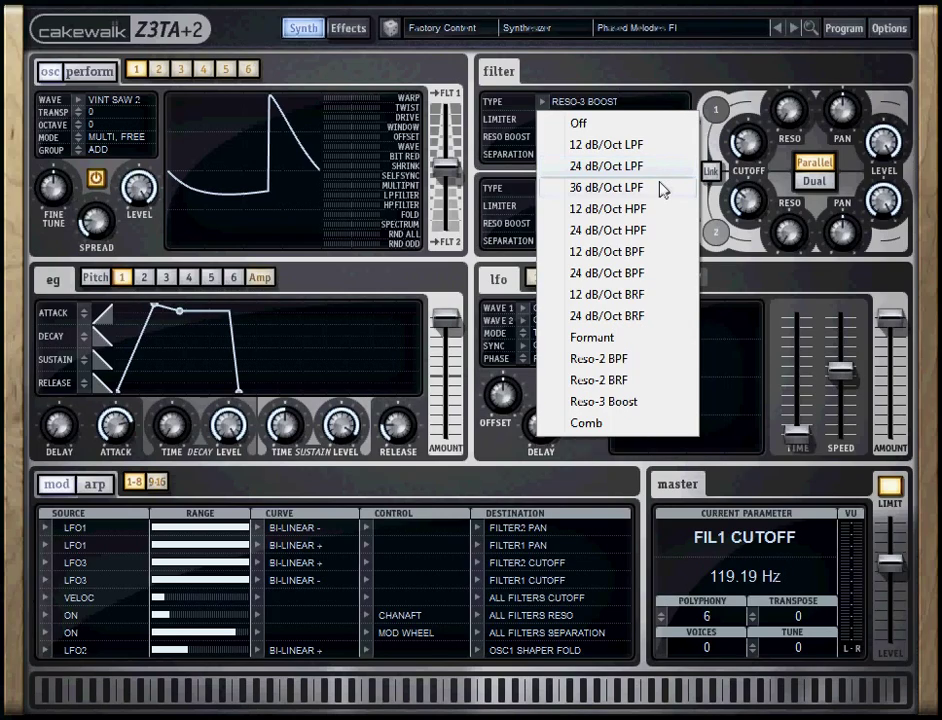
mouse_move(658, 251)
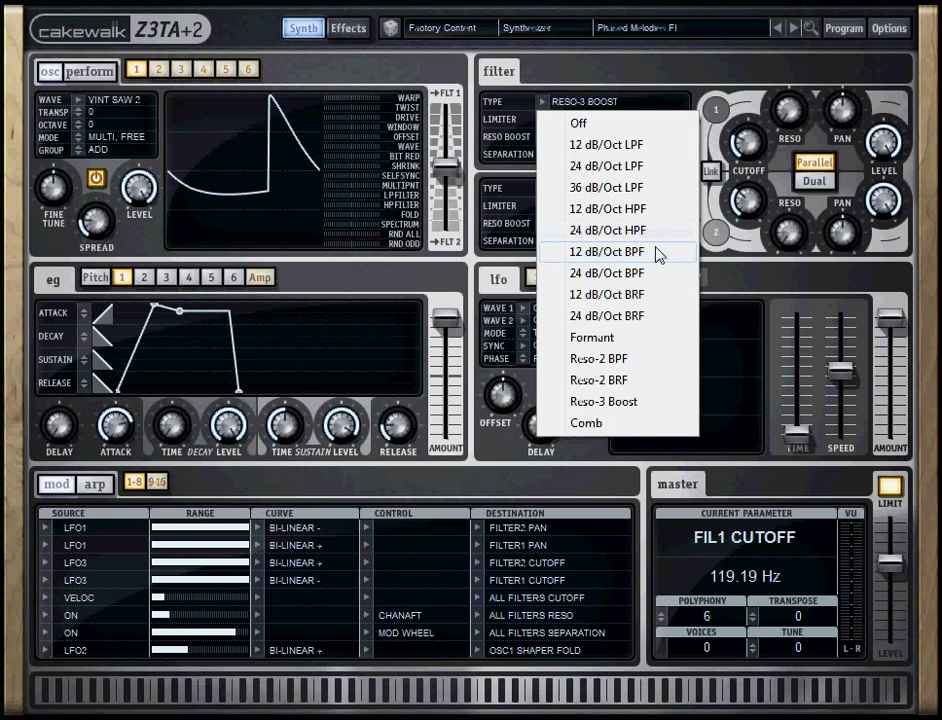
mouse_move(655, 294)
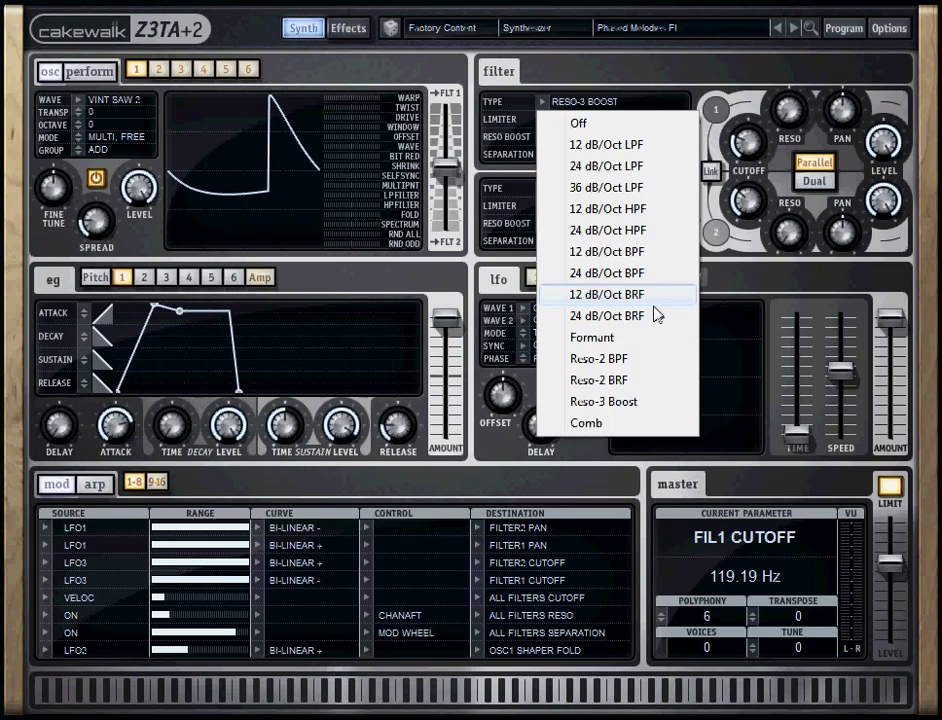
mouse_move(607, 316)
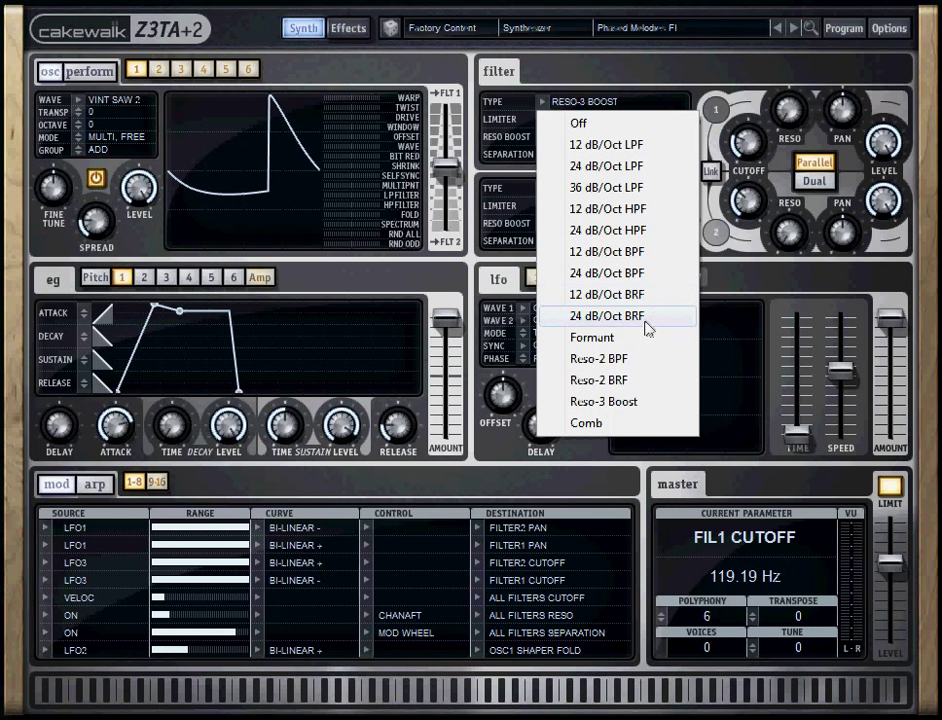
mouse_move(611, 337)
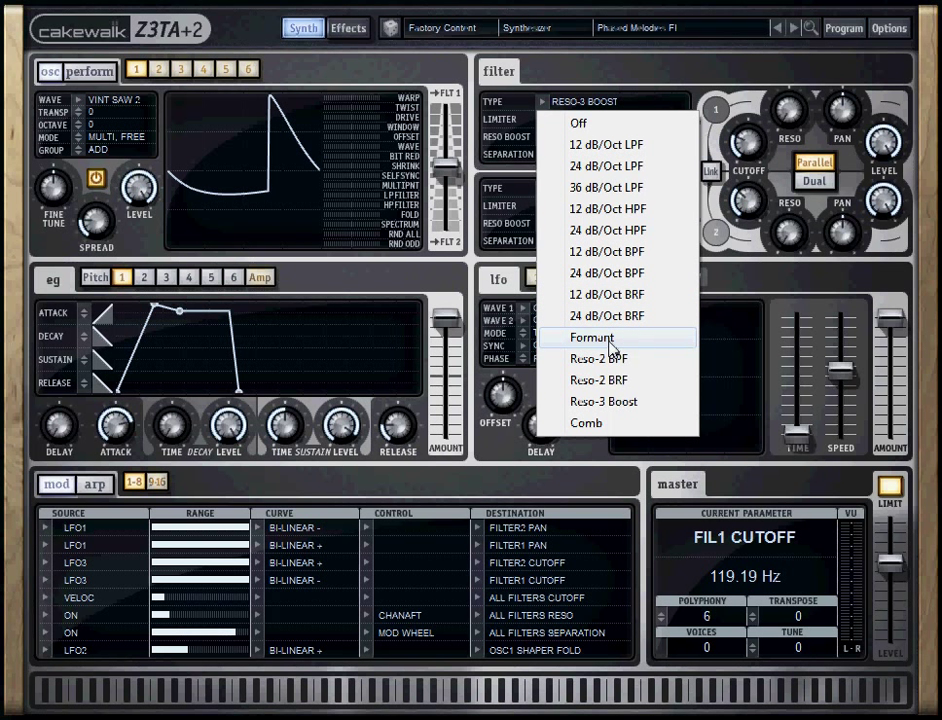
mouse_move(590, 401)
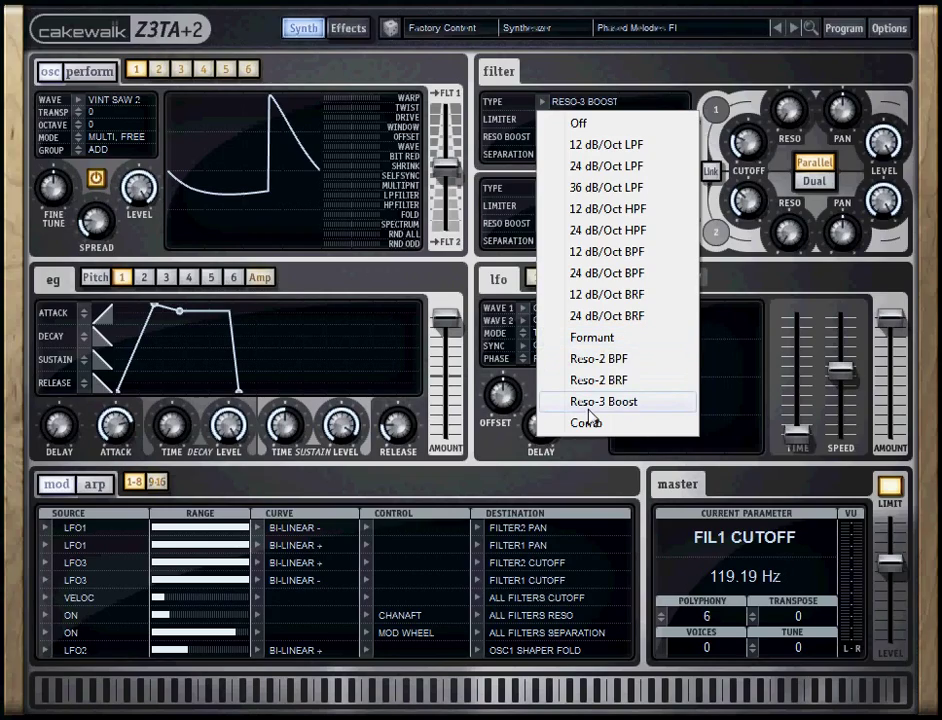
mouse_move(585, 423)
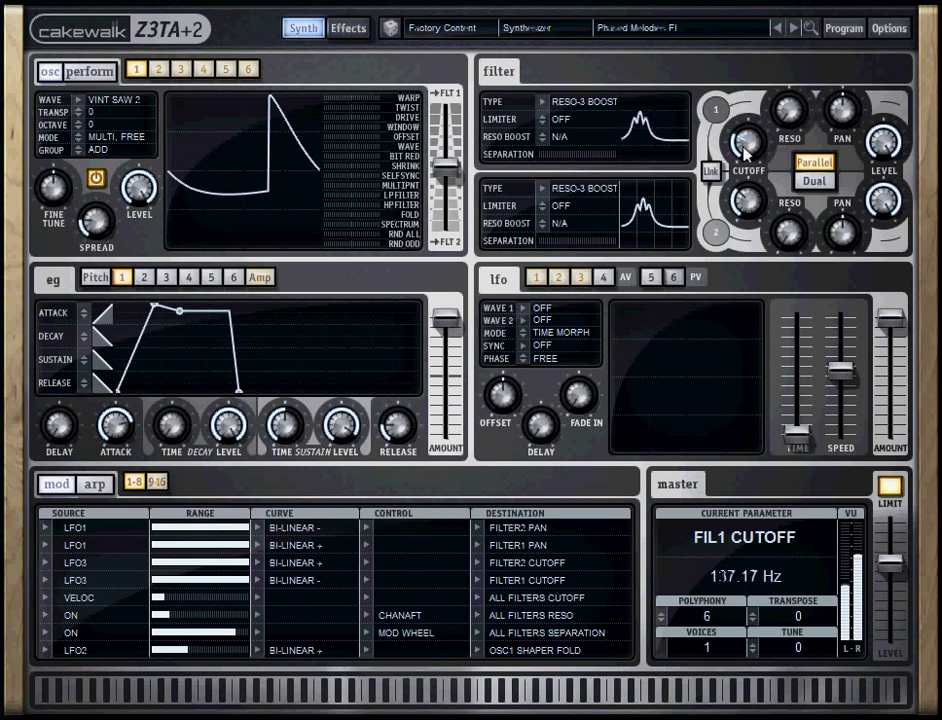
Lower the Filter 1 cutoff knob to about 137.17 Hz
left_click_drag(749, 150, 720, 160)
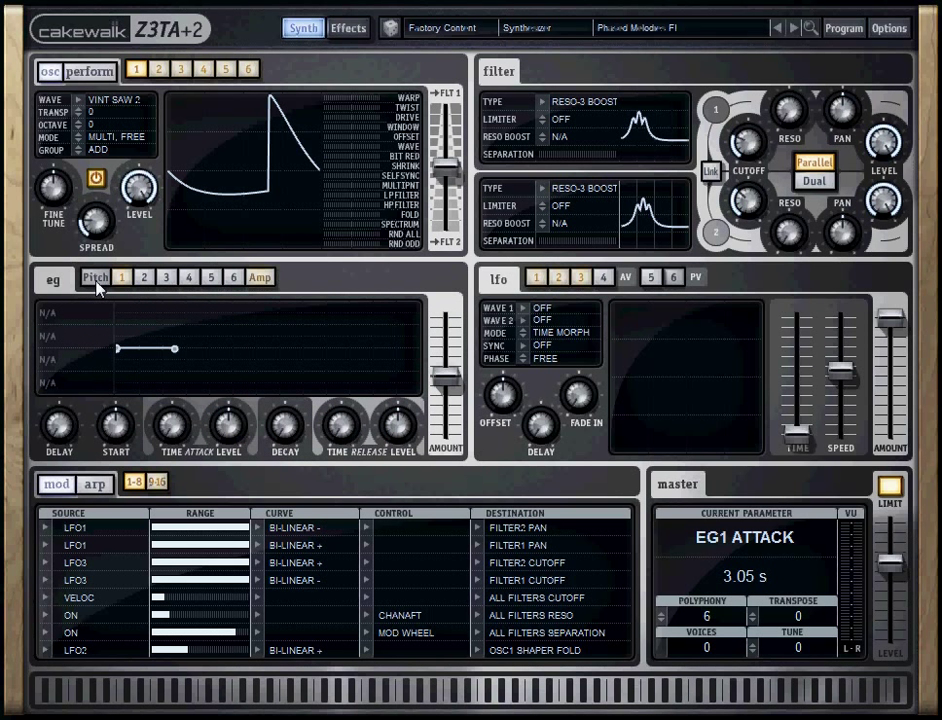
Lengthen the Amp EG's attack, decay and sustain, and curve its segments (decay 0.36 s / 80.50 %)
left_click(259, 277)
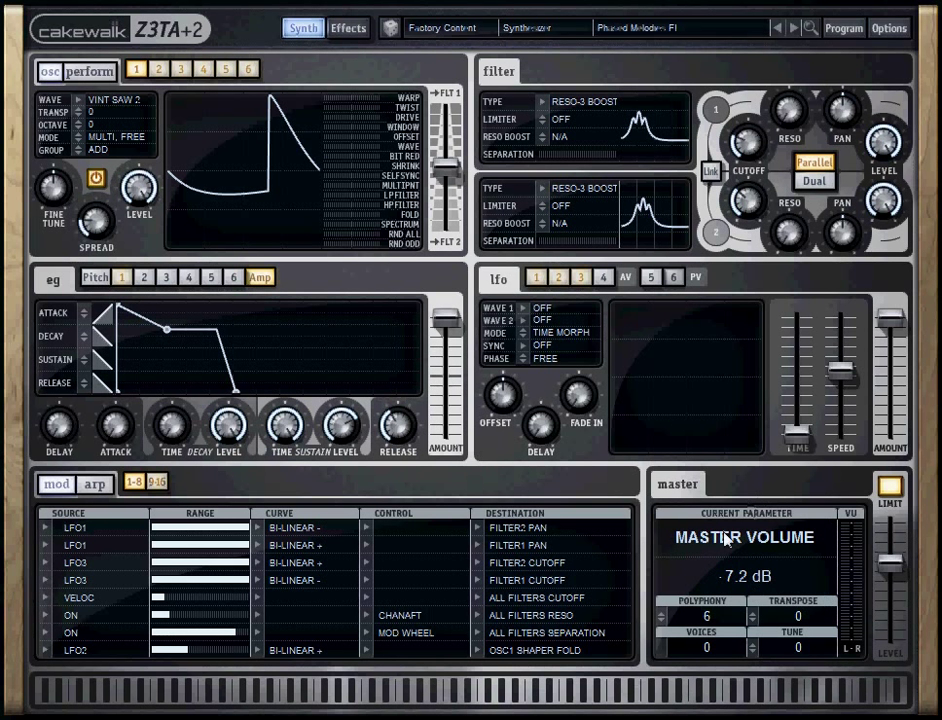
left_click(259, 277)
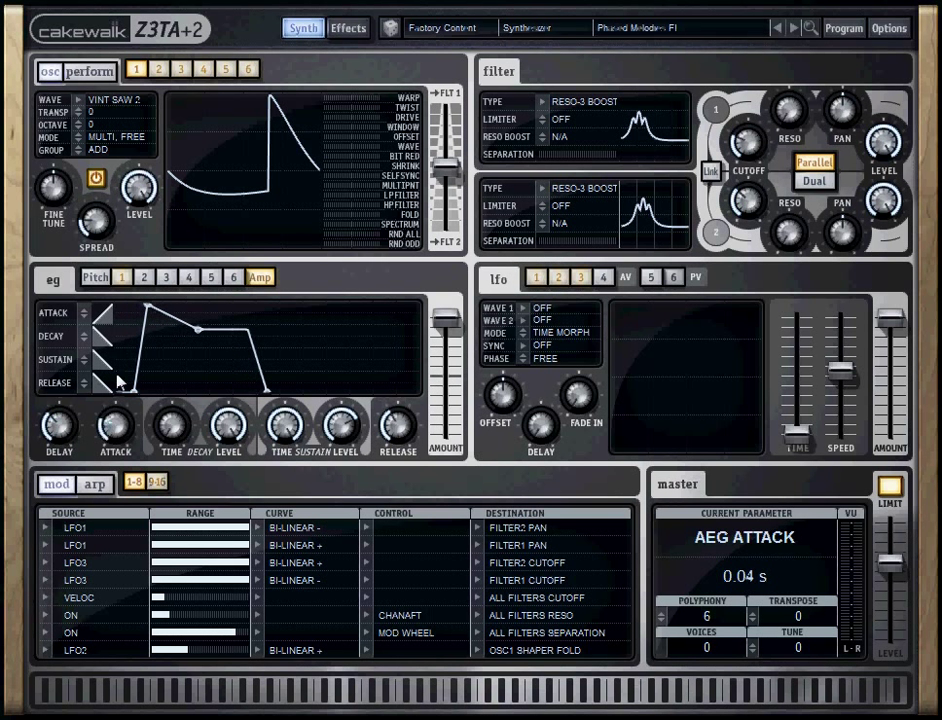
left_click_drag(105, 312, 160, 305)
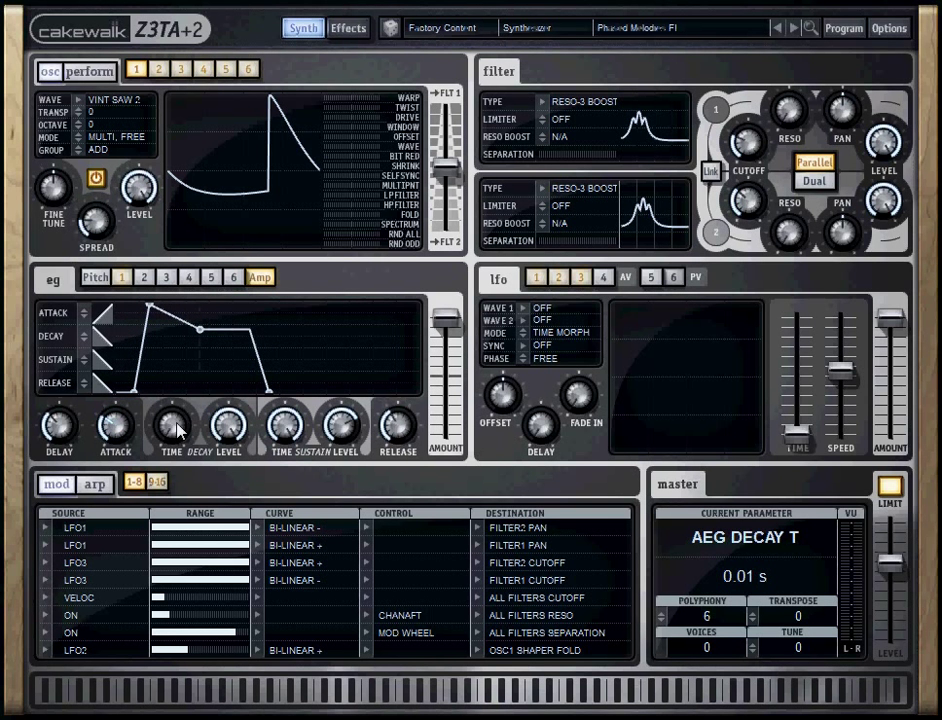
left_click_drag(171, 425, 171, 410)
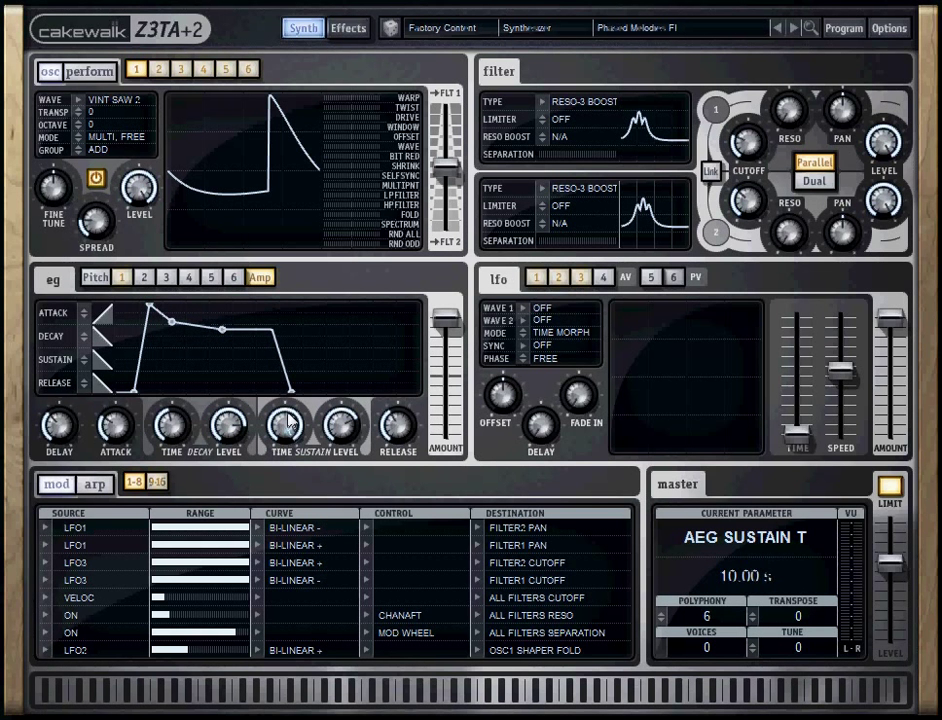
left_click_drag(285, 425, 290, 440)
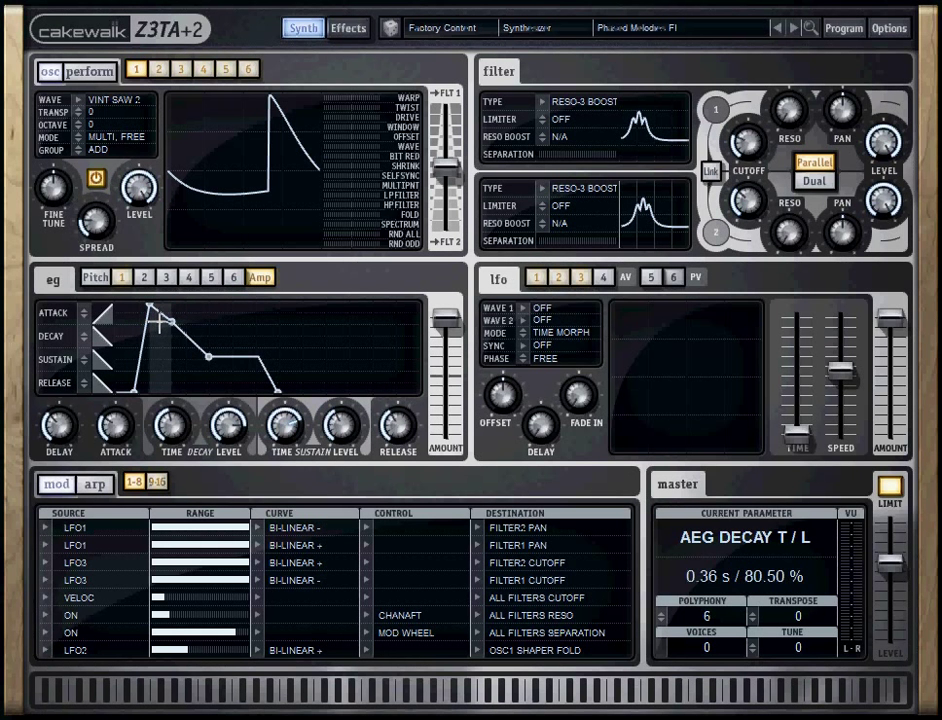
left_click_drag(170, 320, 225, 380)
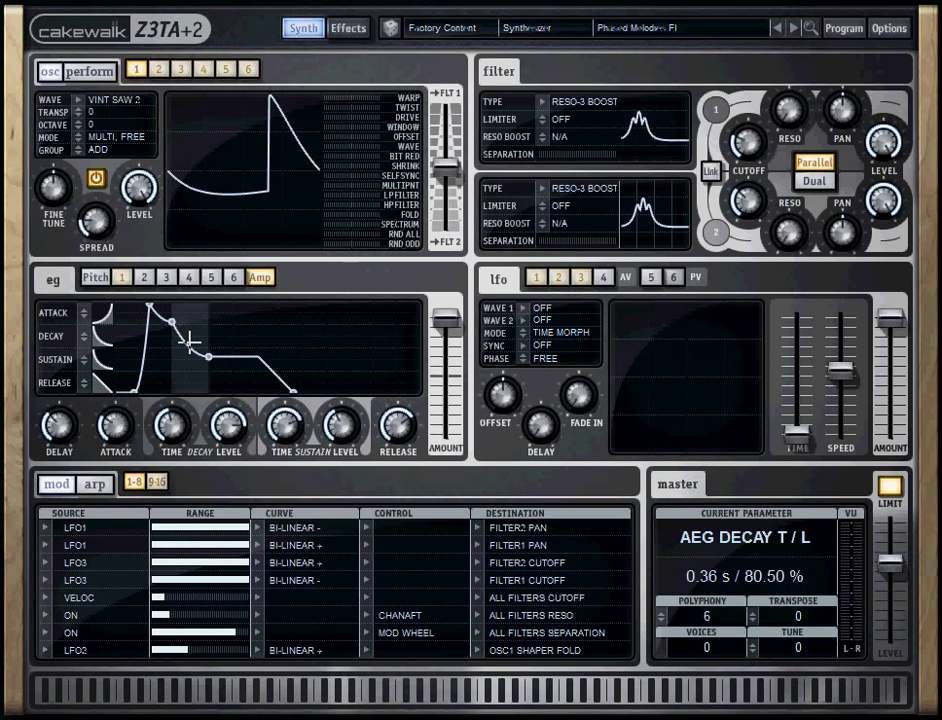
left_click_drag(175, 322, 270, 372)
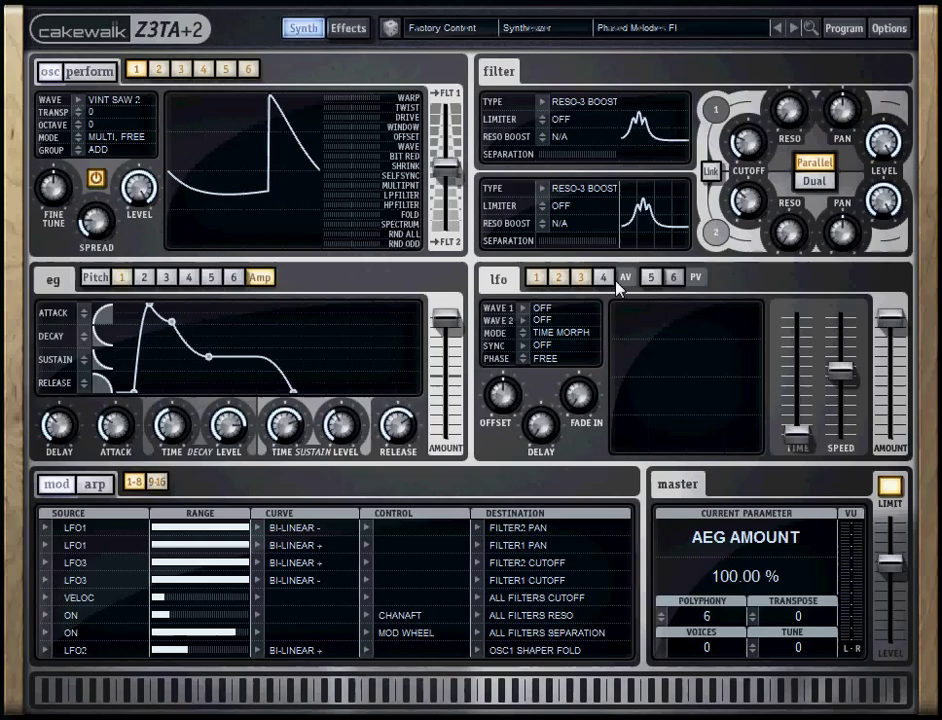
mouse_move(524, 324)
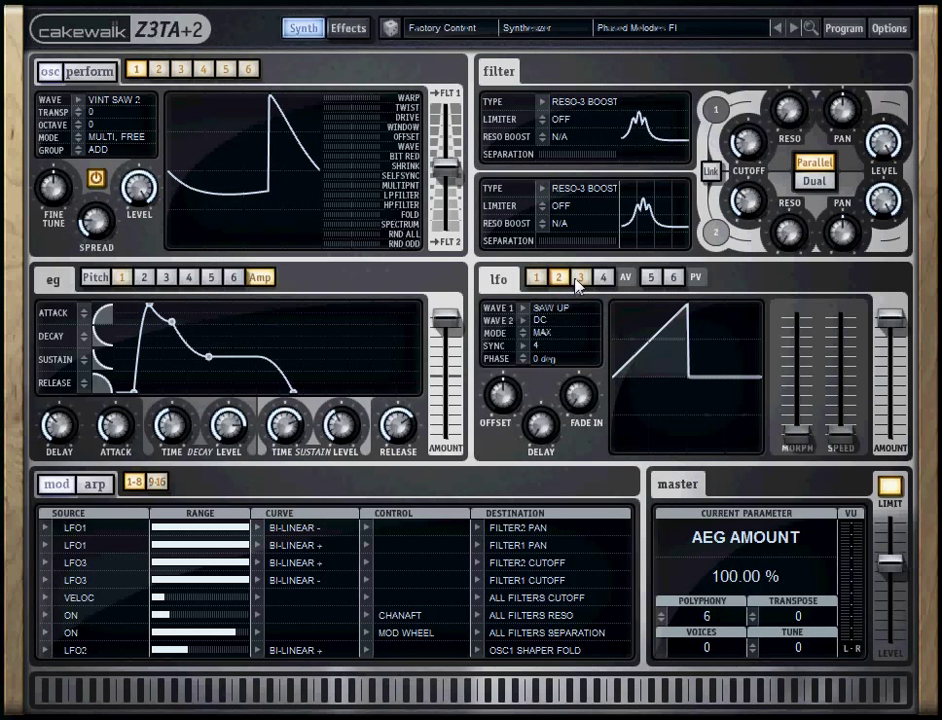
Put LFO 1 in Time Morph mode, sync 1, morphing Saw Up into User 1
left_click(673, 277)
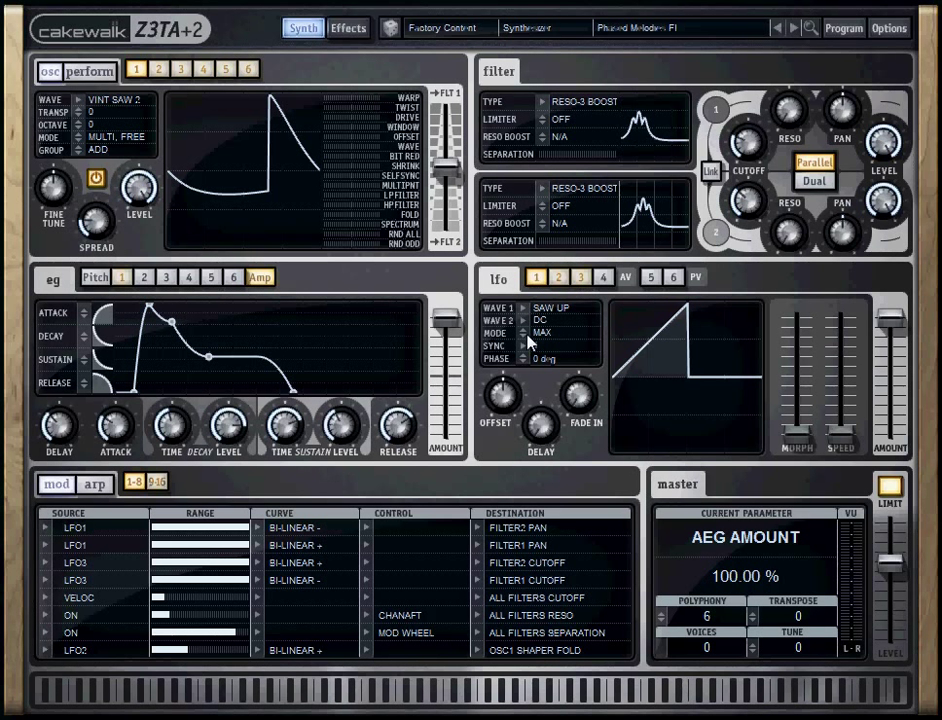
left_click(543, 332)
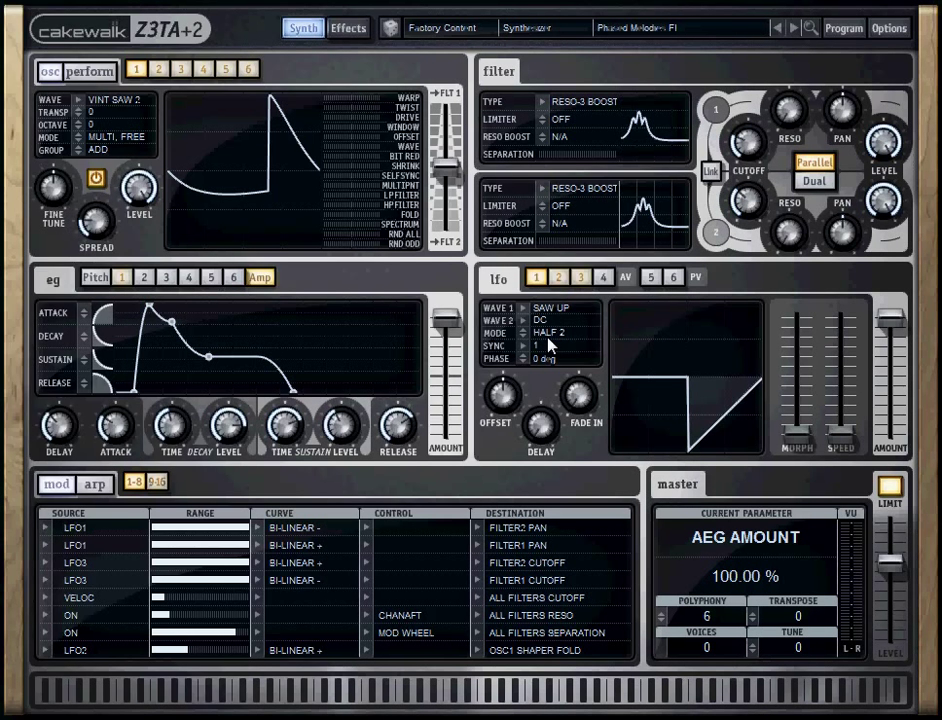
left_click(560, 332)
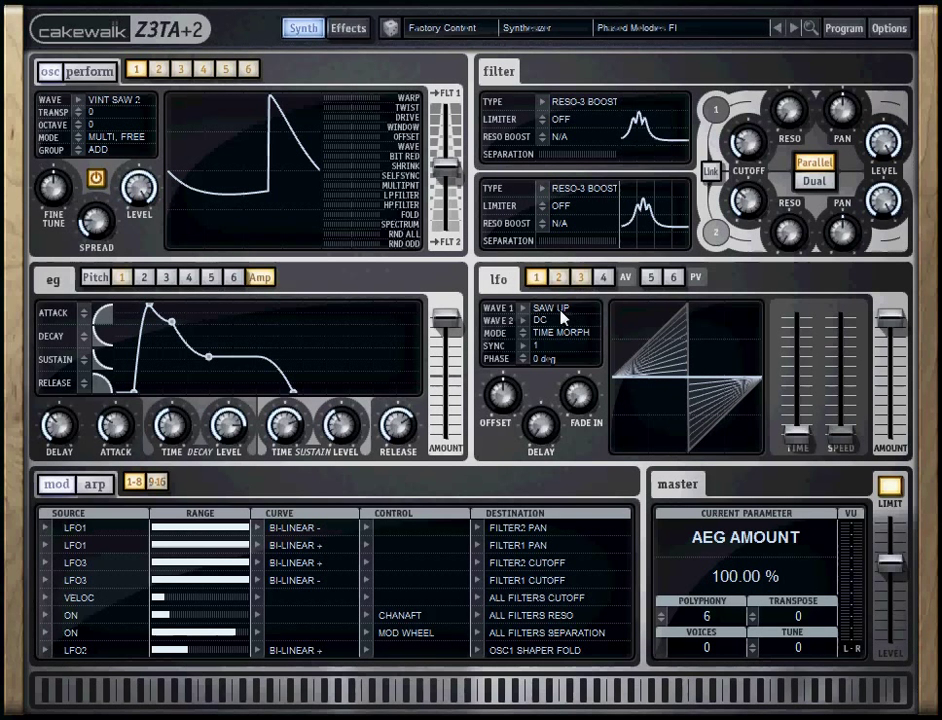
left_click(565, 320)
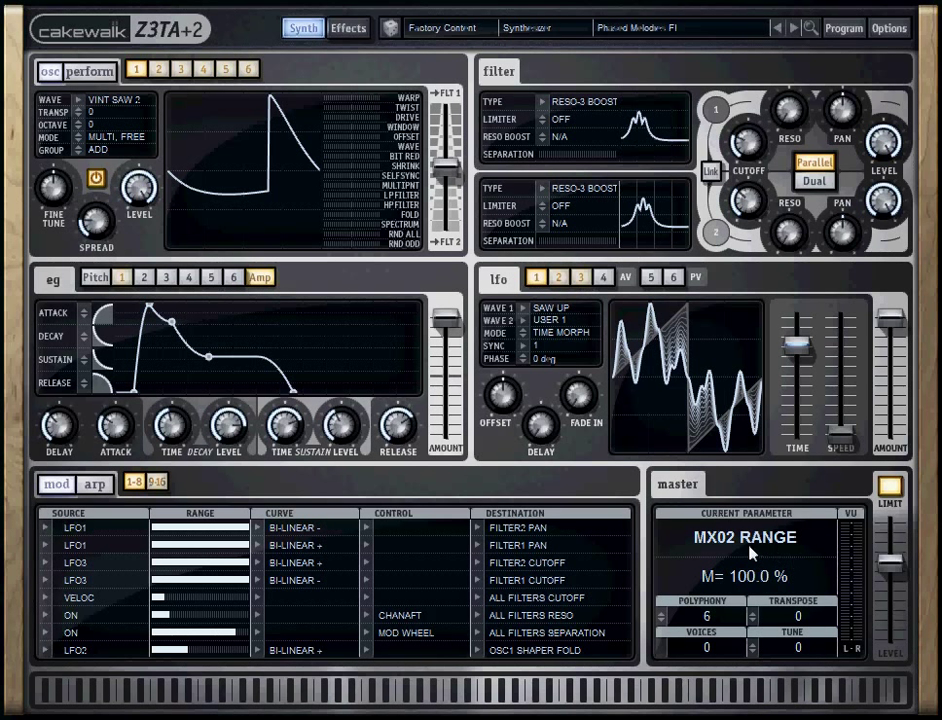
mouse_move(707, 625)
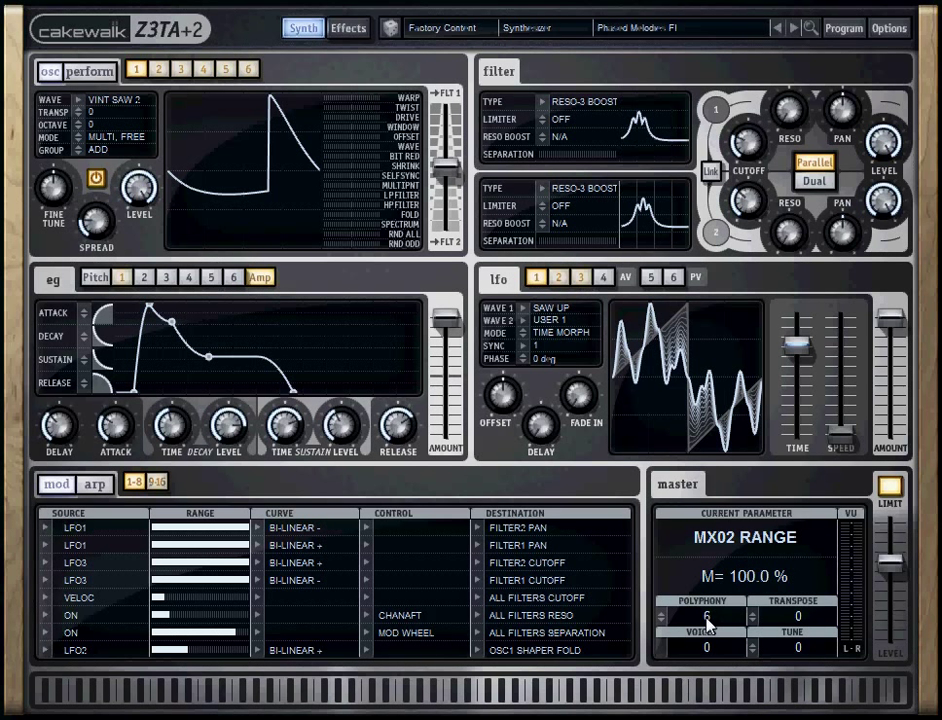
mouse_move(771, 630)
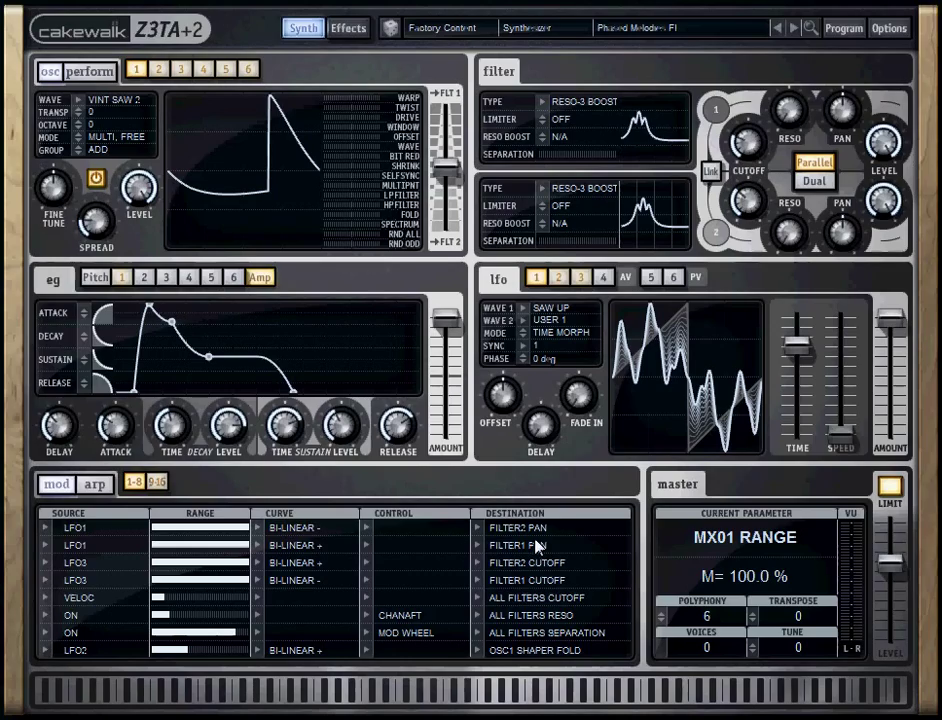
mouse_move(520, 545)
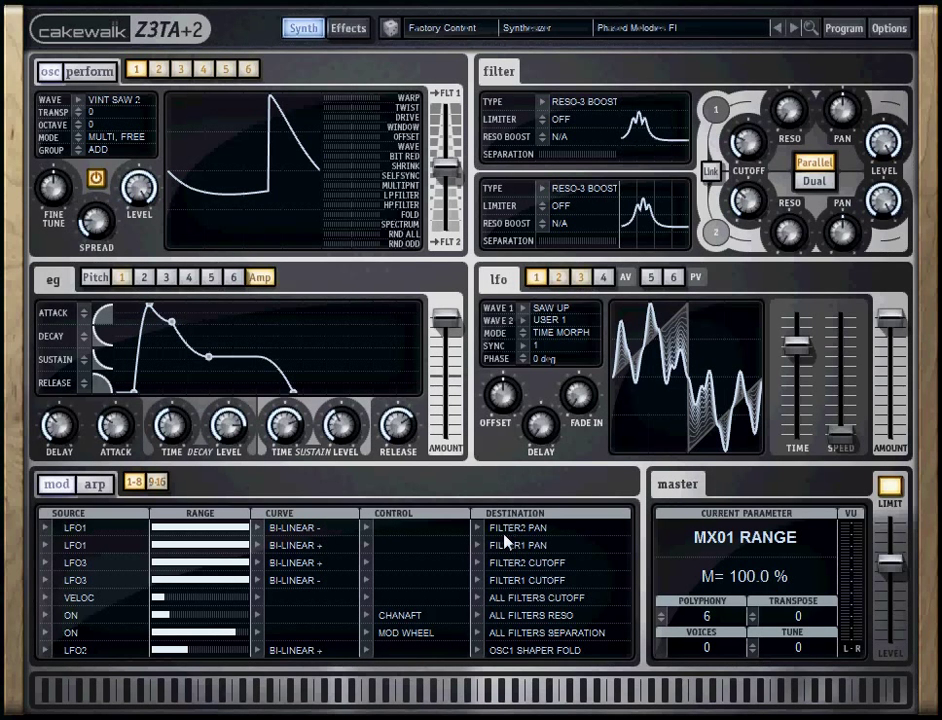